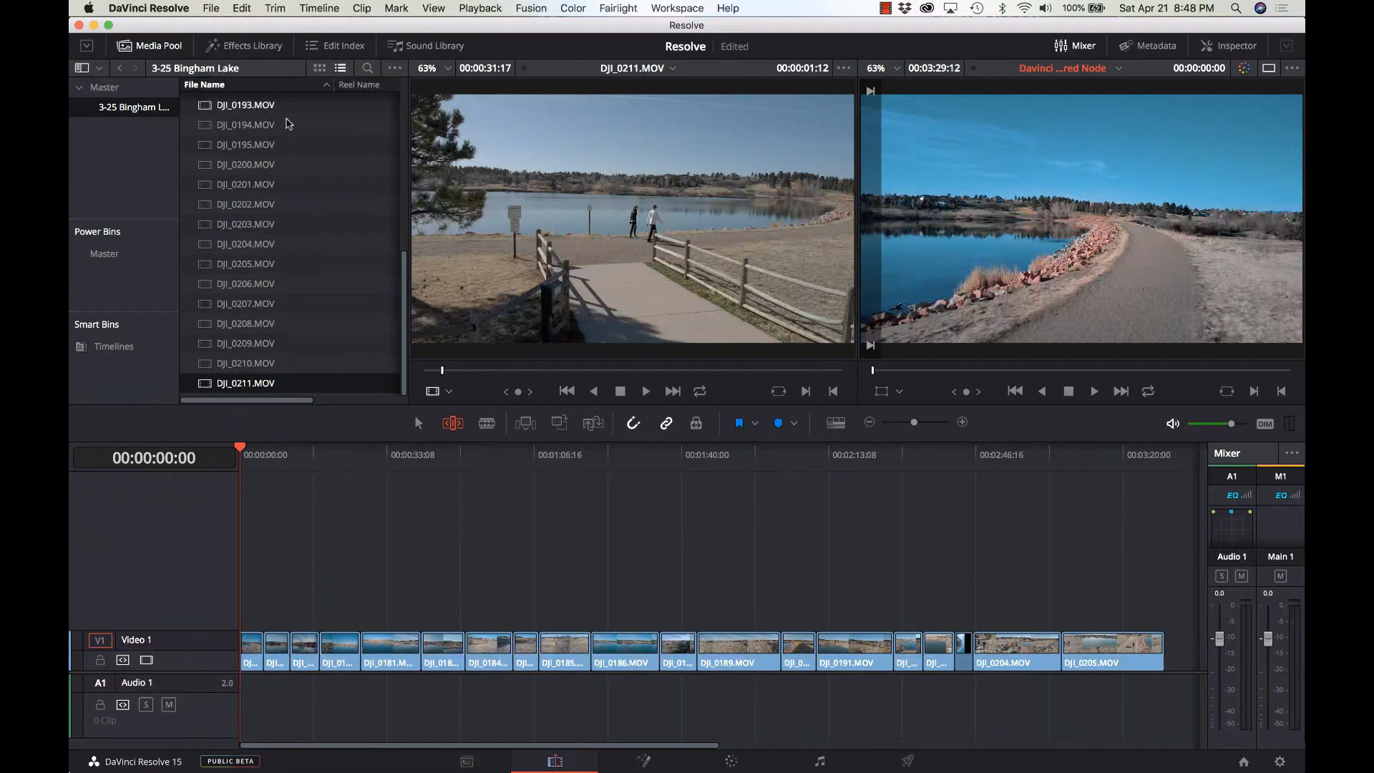
Show the Effects Library's Titles list, scrolled to the Fusion Titles such as 3D Lower 3rd Flipping 2Line.
click(252, 46)
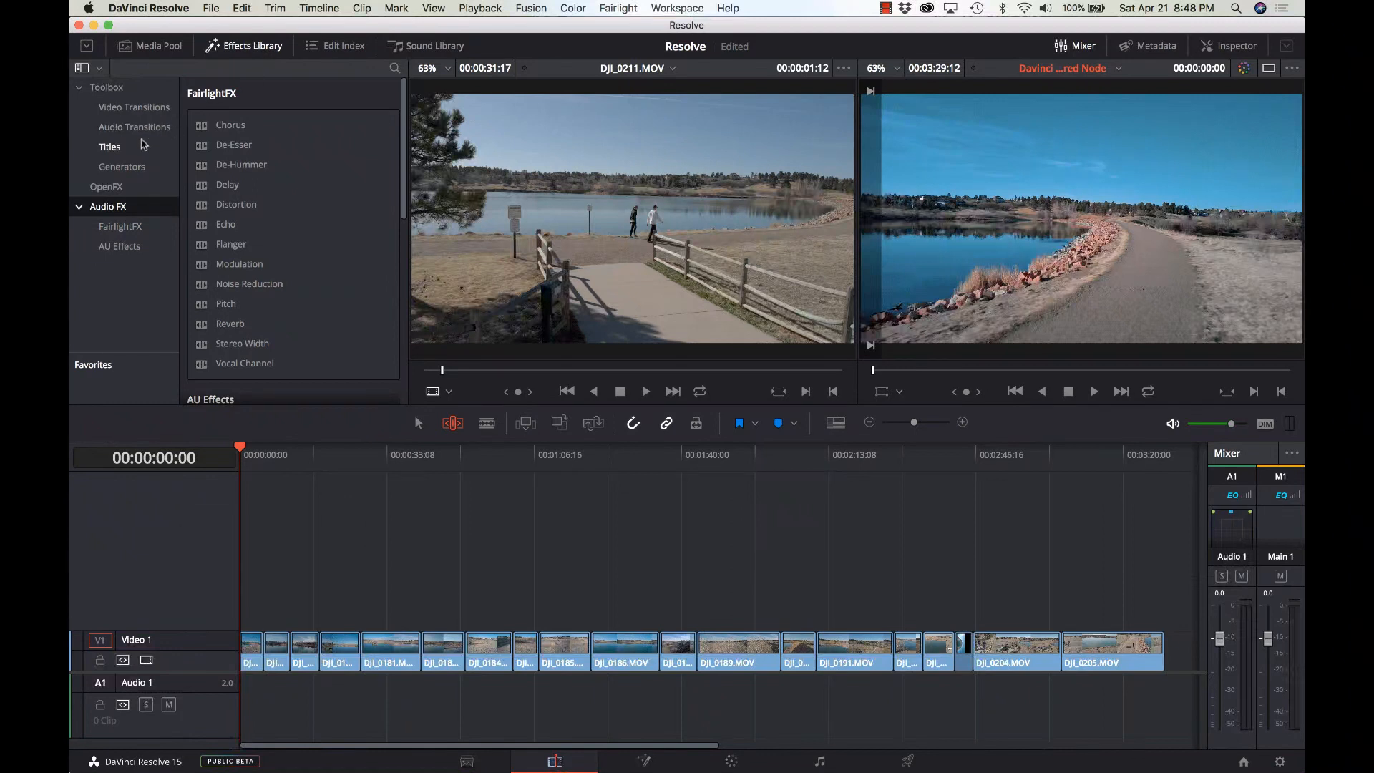
click(110, 146)
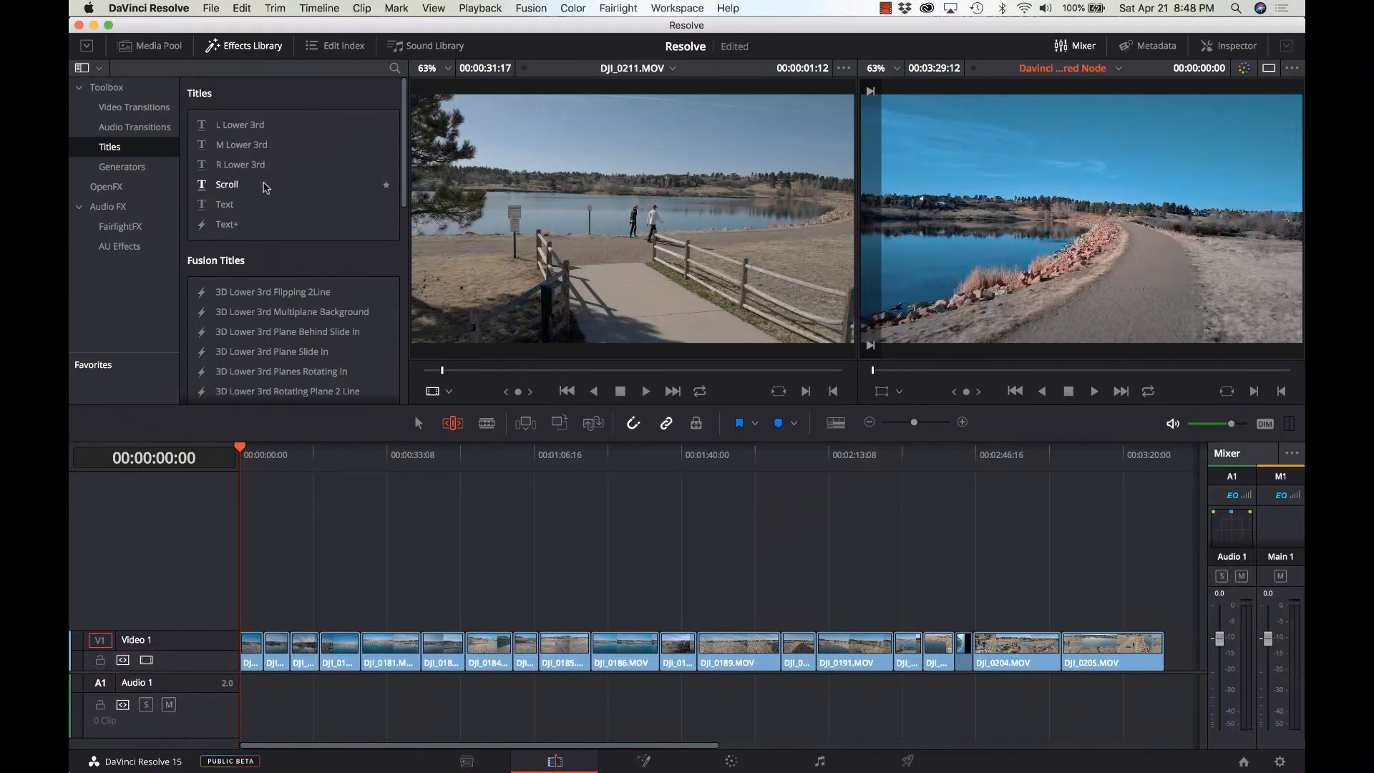
mouse_move(233, 232)
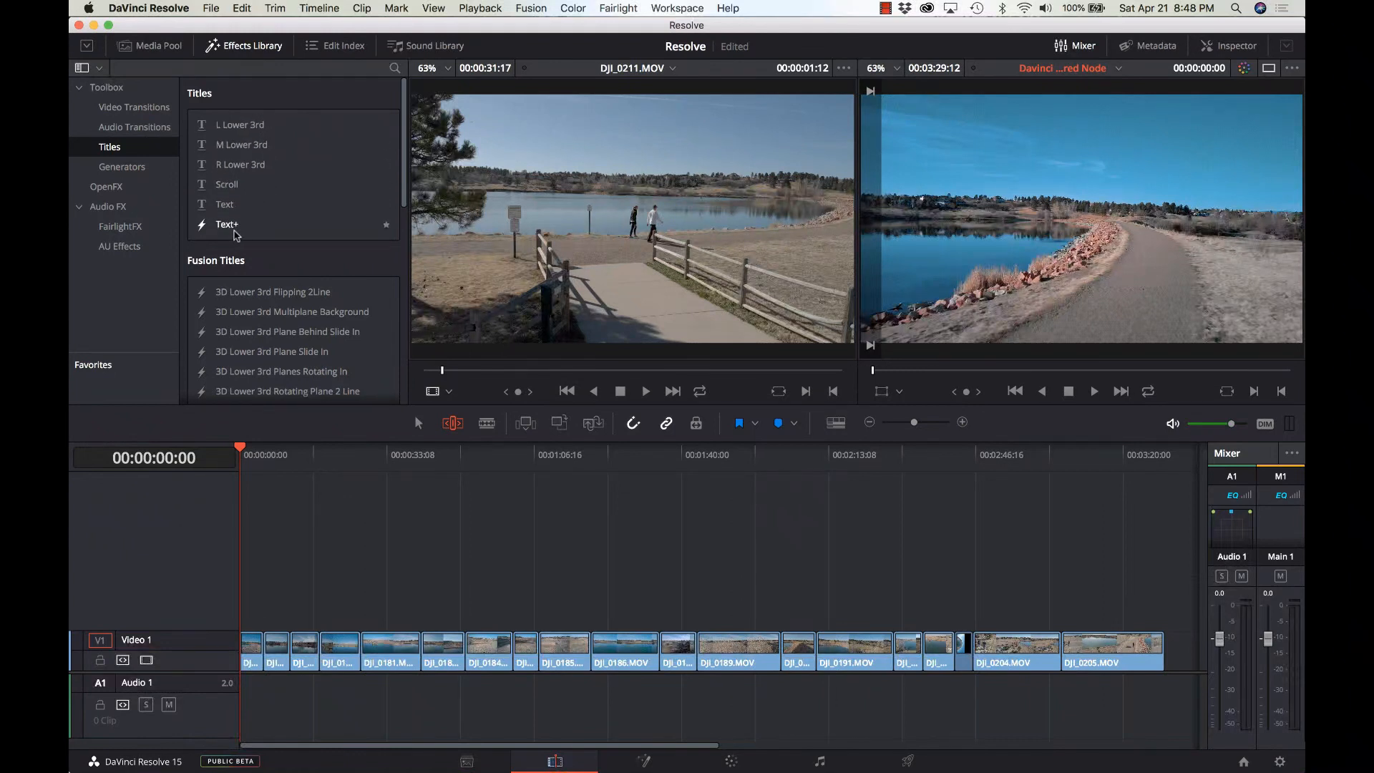
scroll(down, 3)
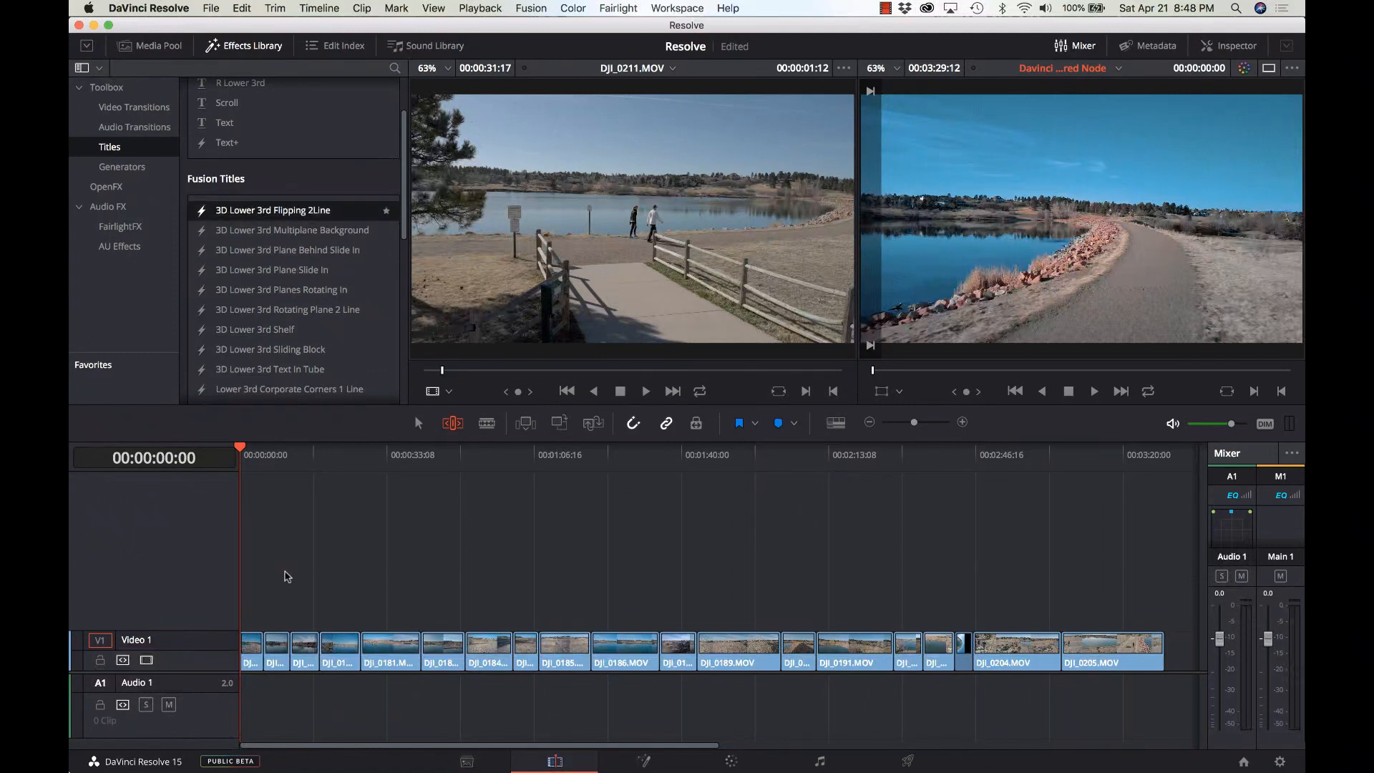
Drop the 3D Lower 3rd Flipping 2Line title onto Video 2 above the first clip and check Playback options.
drag(272, 209, 272, 615)
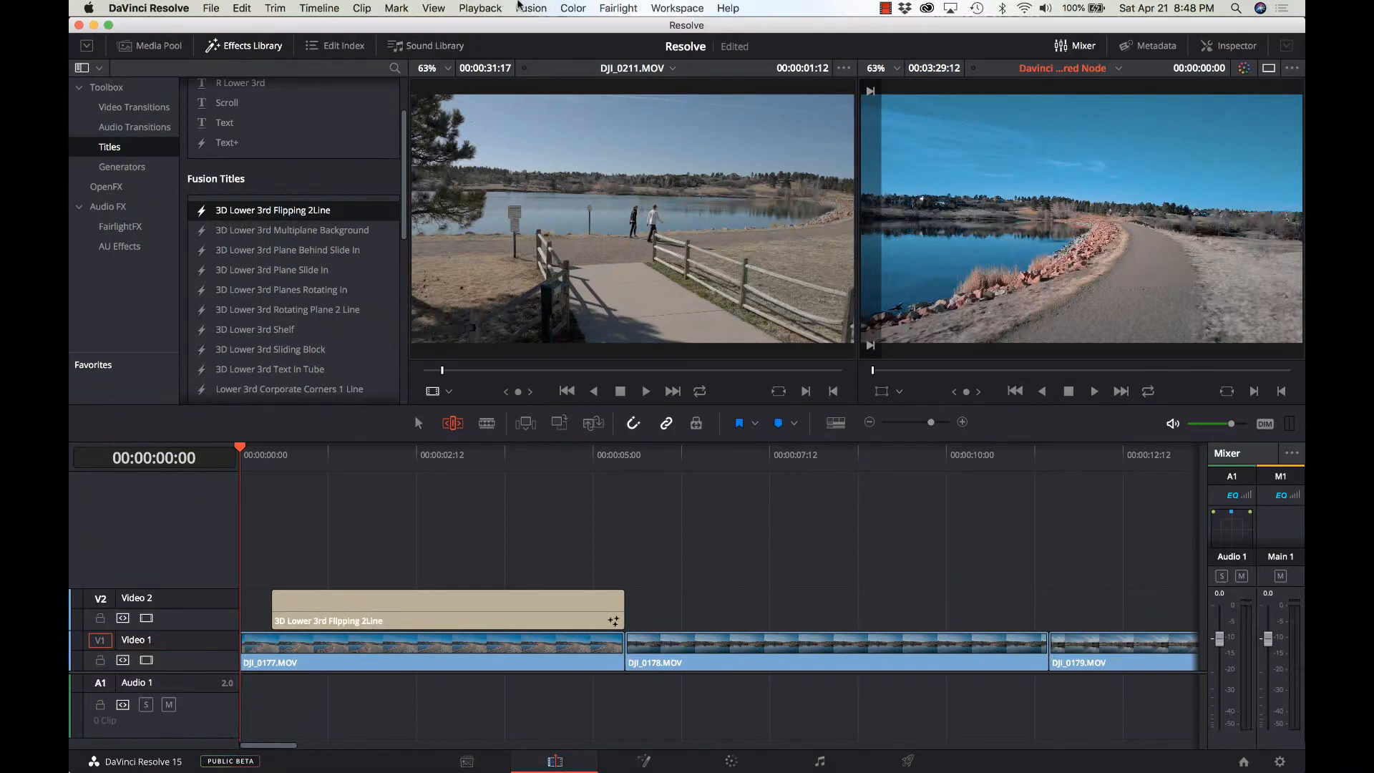
click(481, 9)
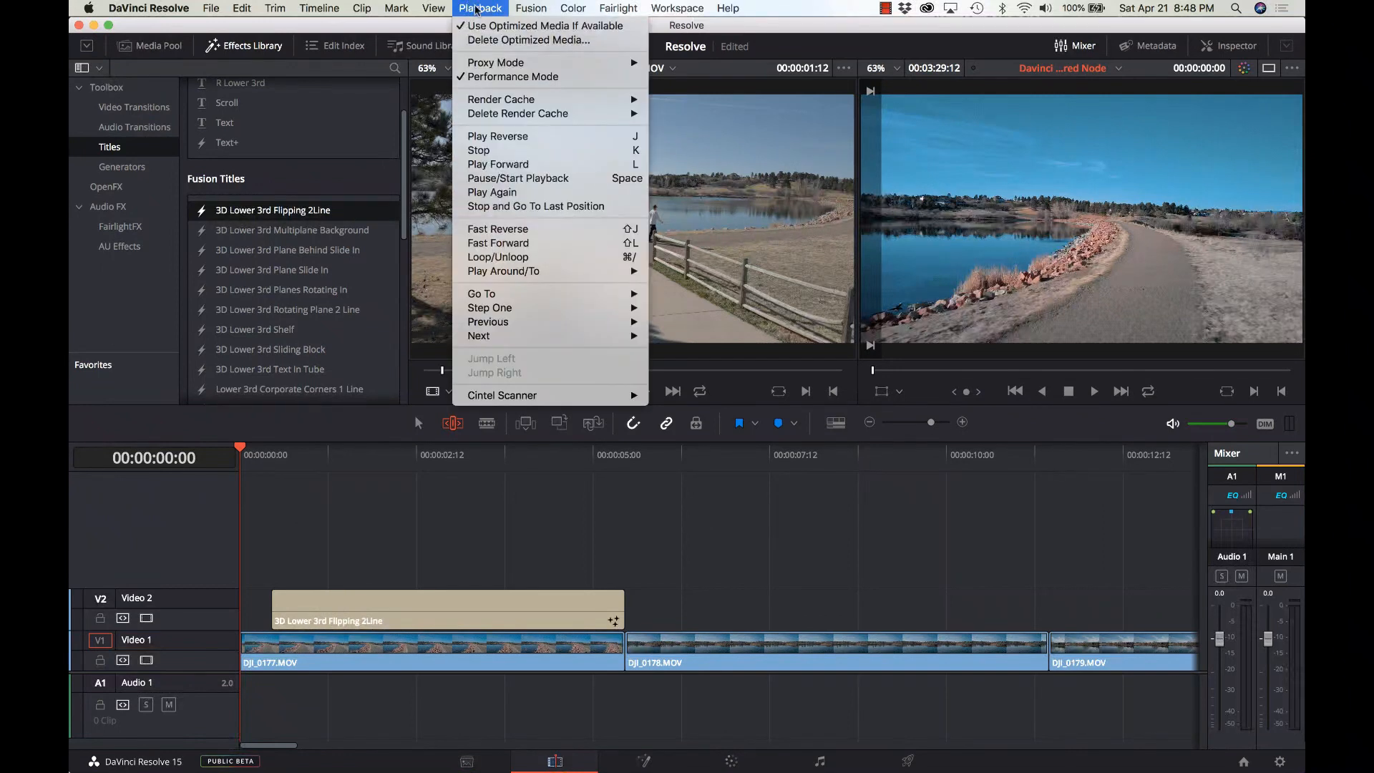
mouse_move(517, 113)
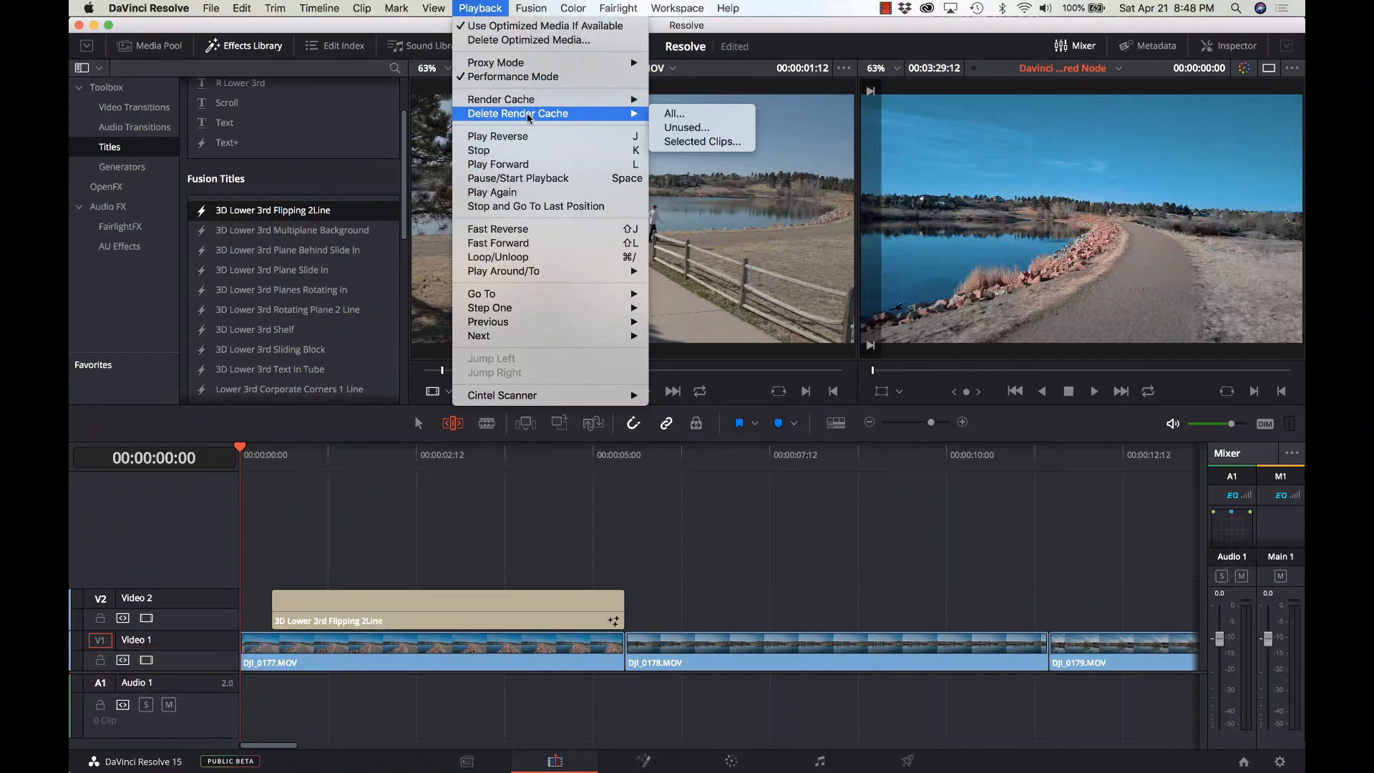
mouse_move(501, 98)
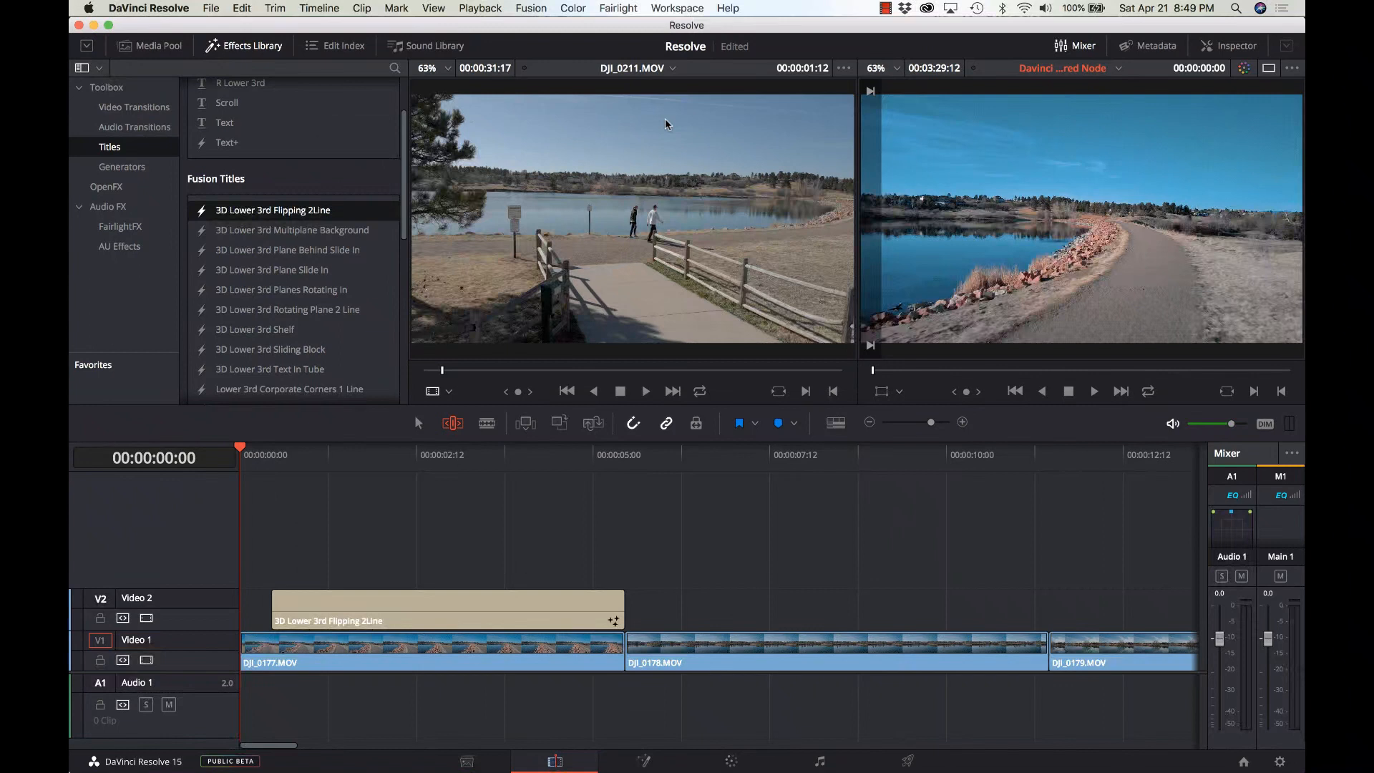
mouse_move(548, 303)
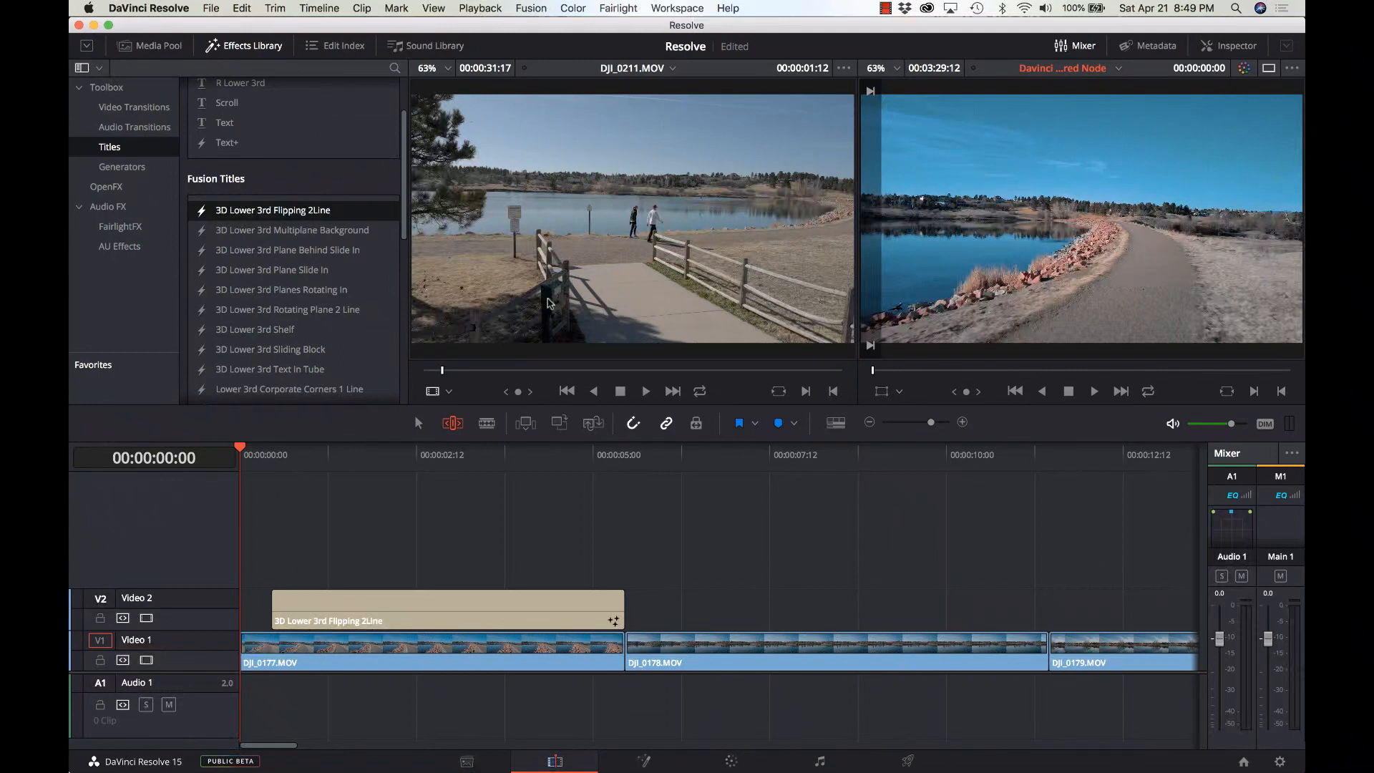
Select the flipping title so the viewer shows it mid-animation over the lake footage.
click(446, 609)
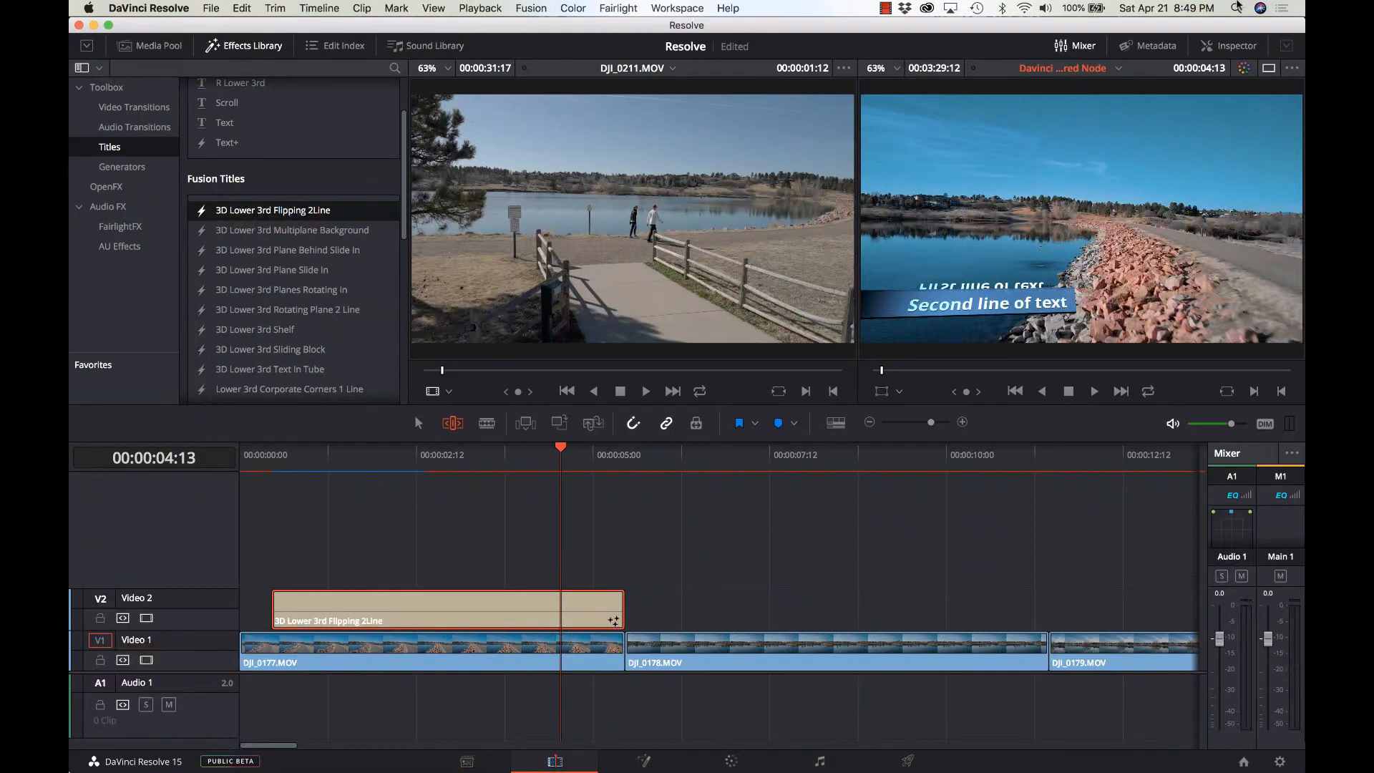
In the Inspector's Fusion controls, set the flipping title's bar Color from blue to green.
click(1228, 46)
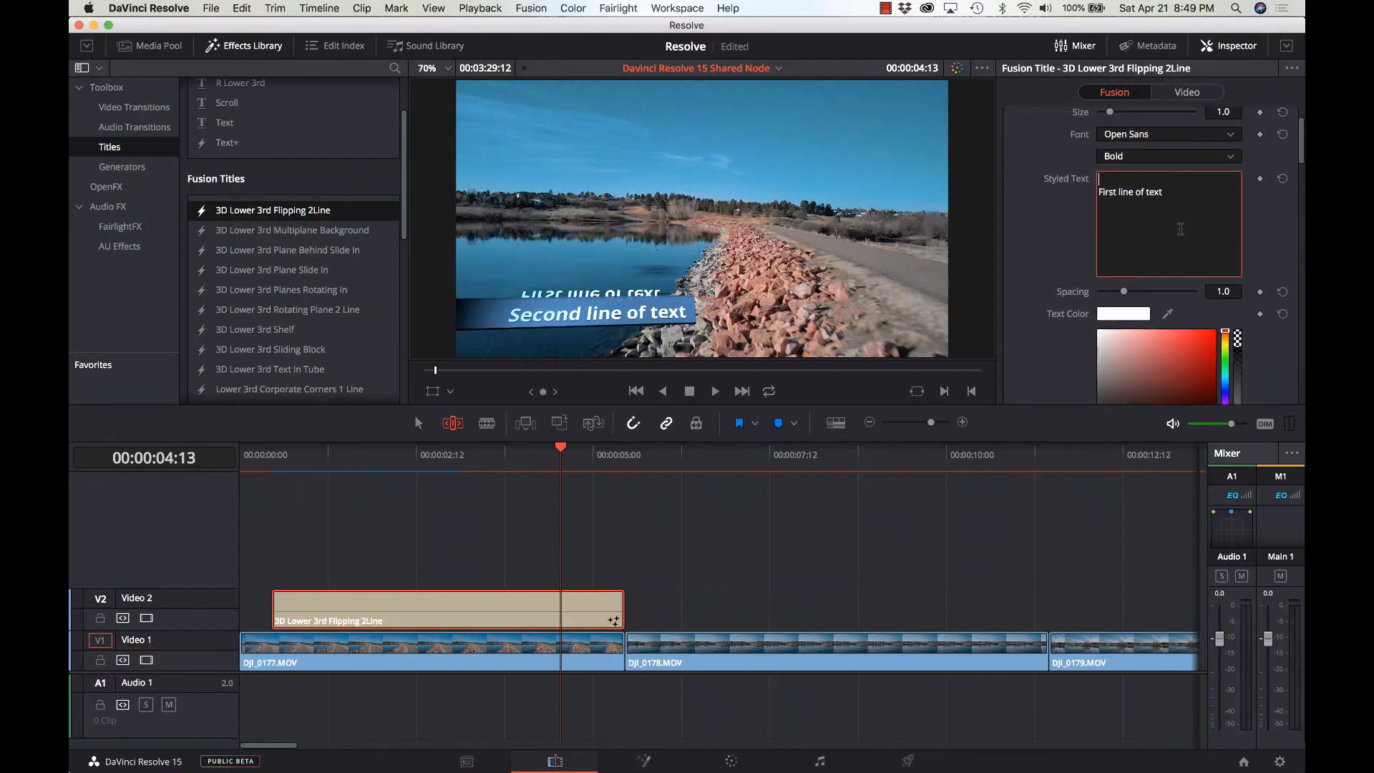
scroll(down, 3)
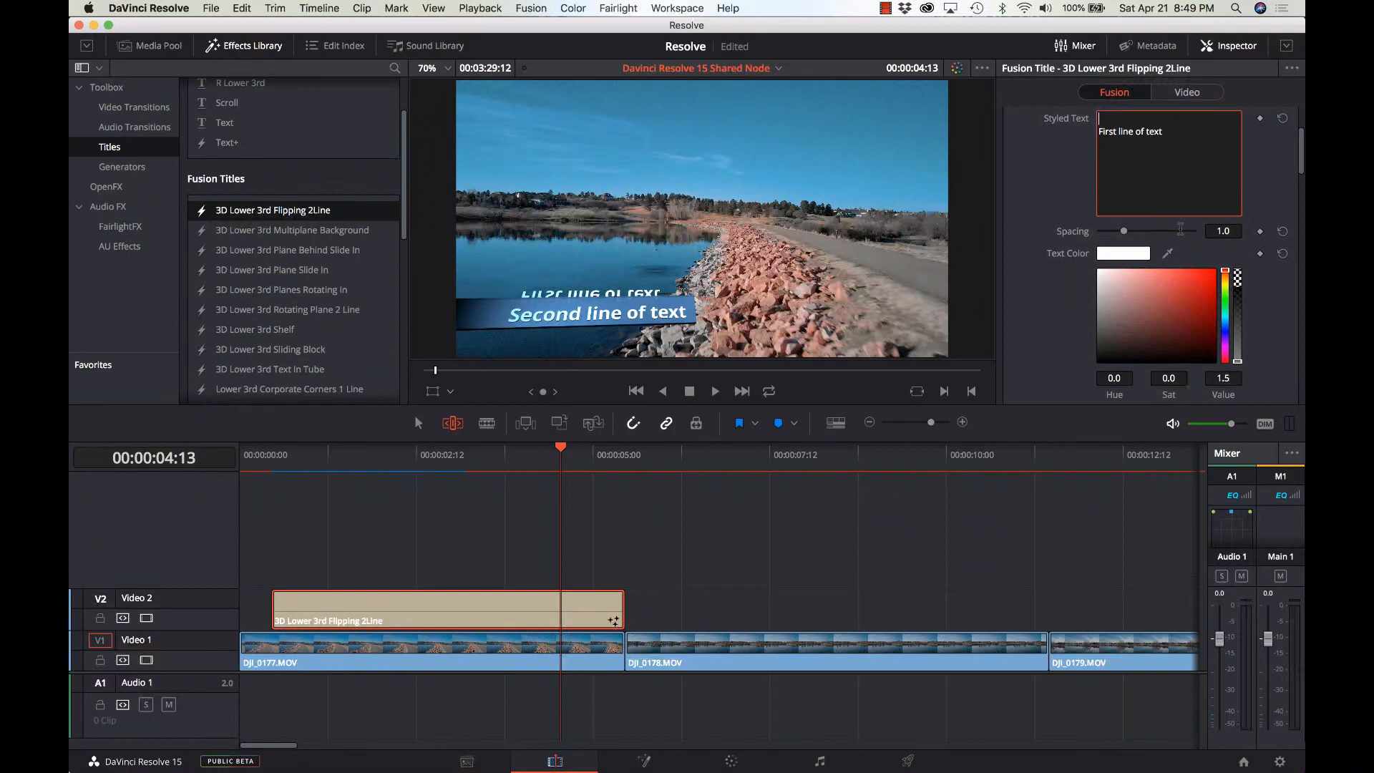
scroll(down, 3)
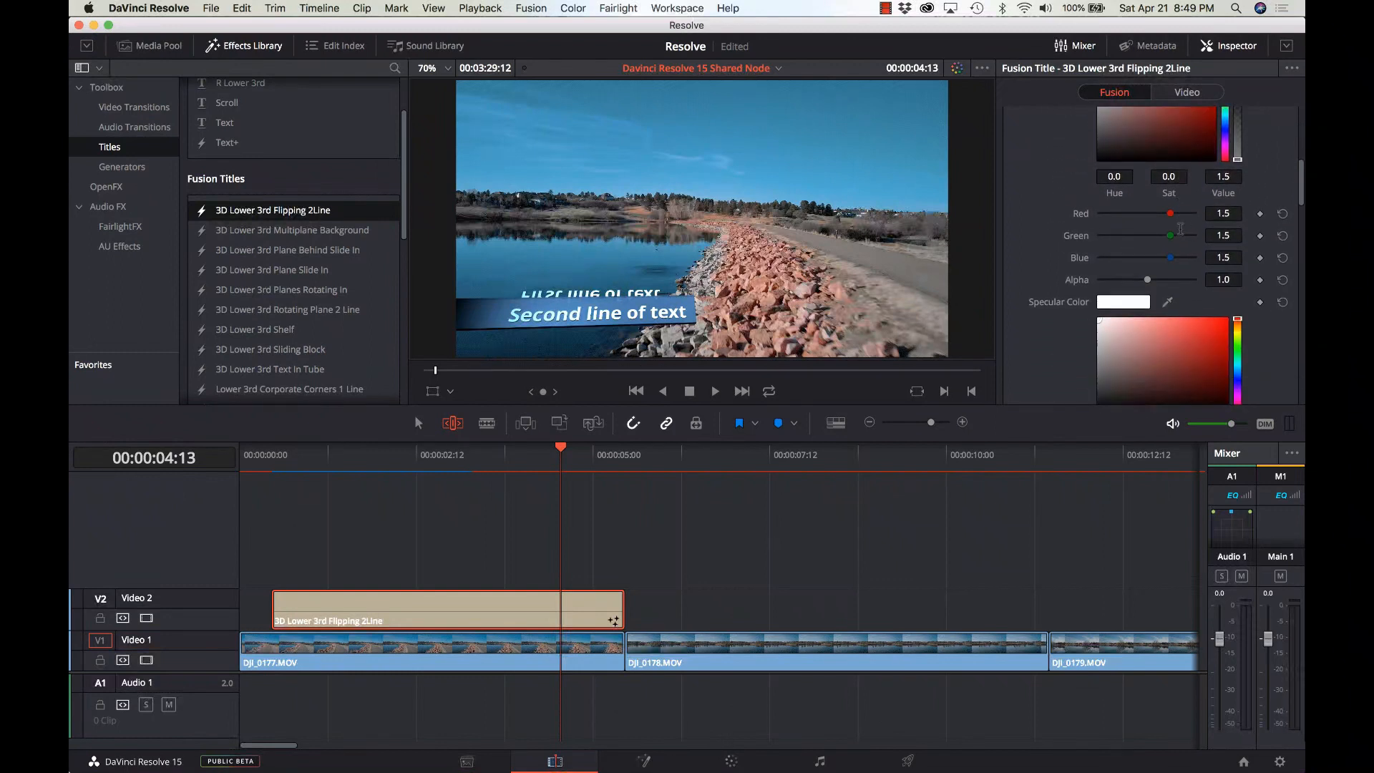
scroll(down, 3)
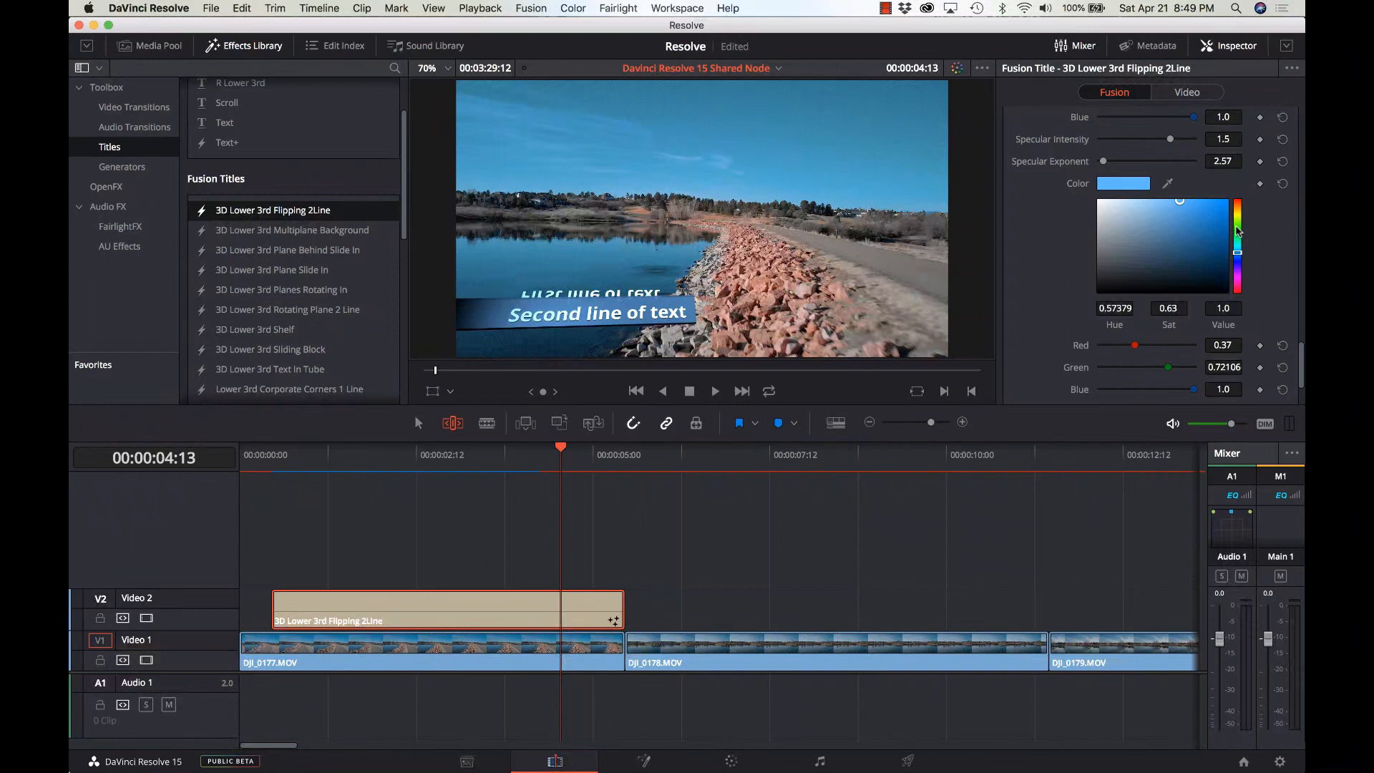
click(1180, 245)
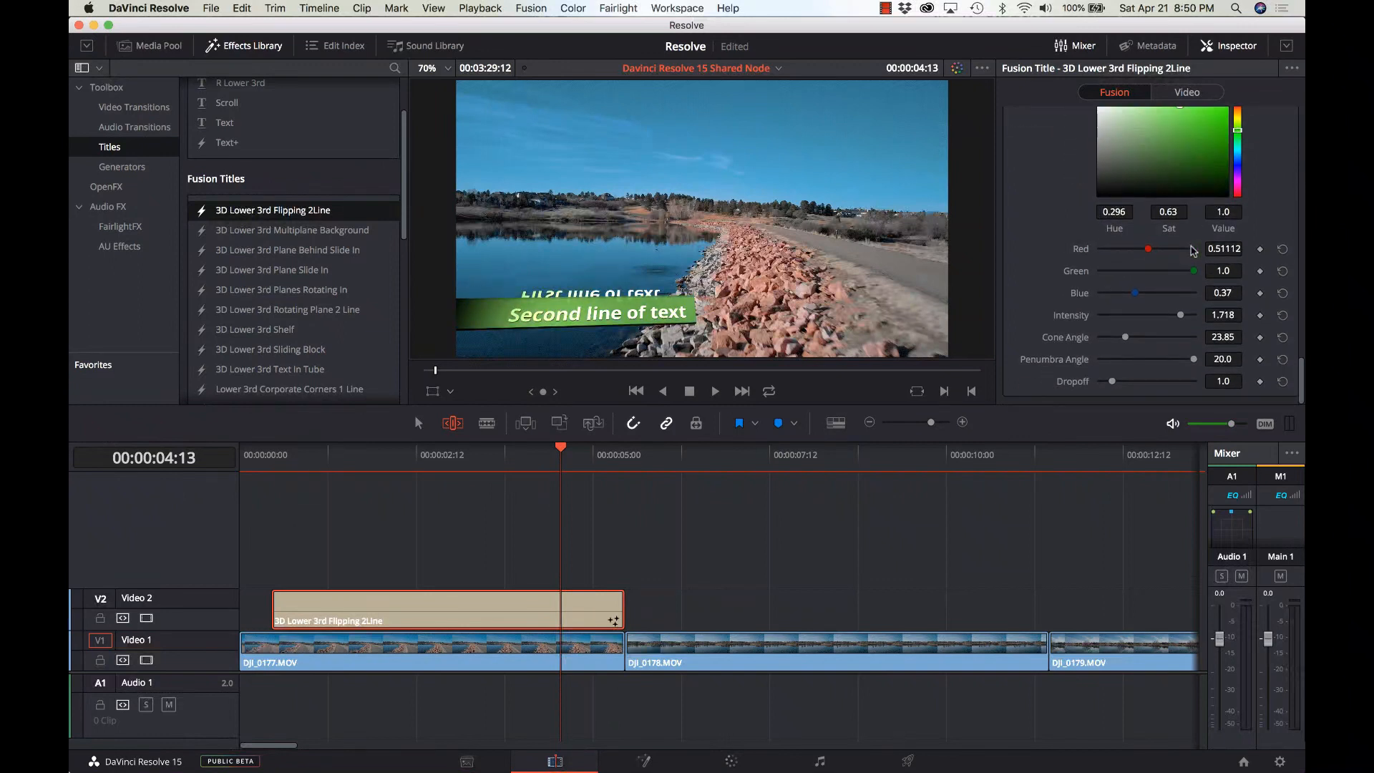
scroll(down, 3)
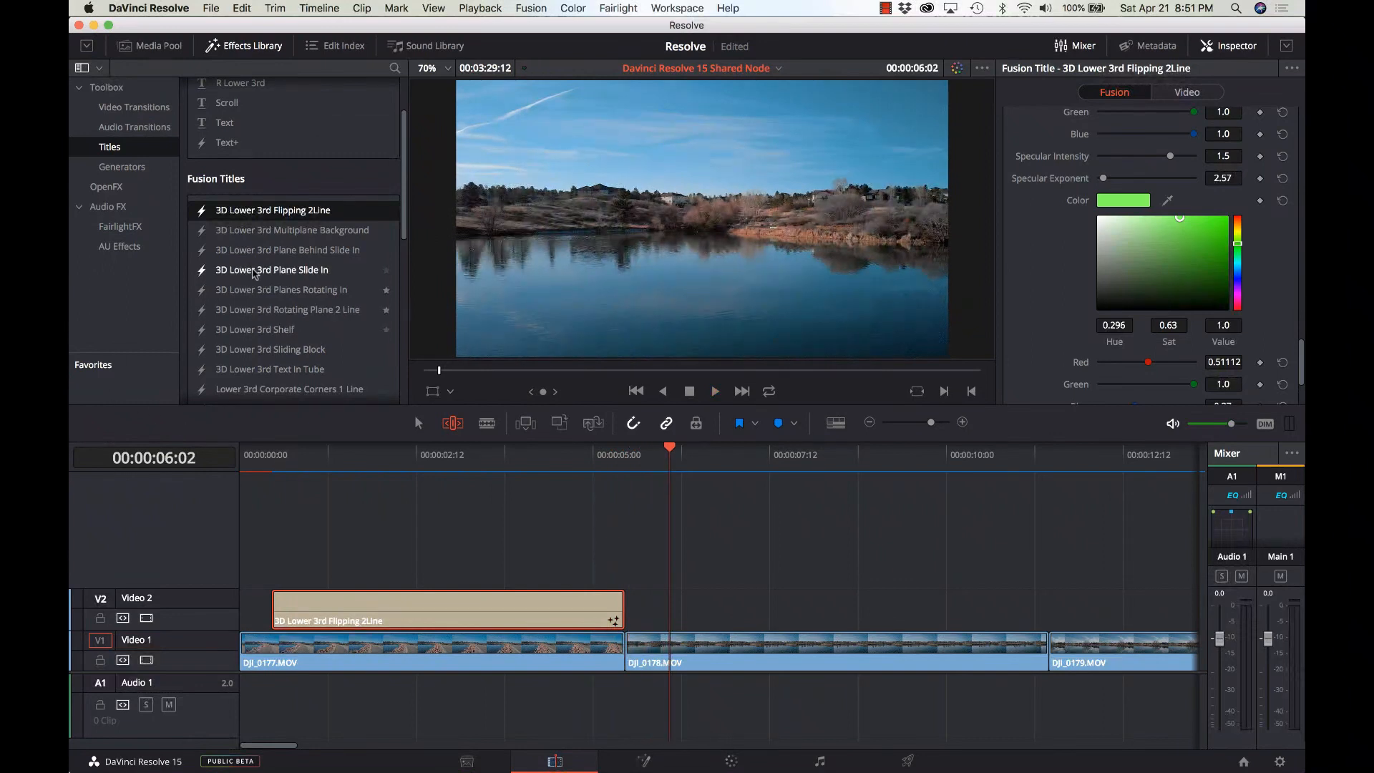
Drop the Lower 3rd Corporate Corners 2 Lines title onto Video 2 after the flipping title and move the playhead into it.
scroll(down, 3)
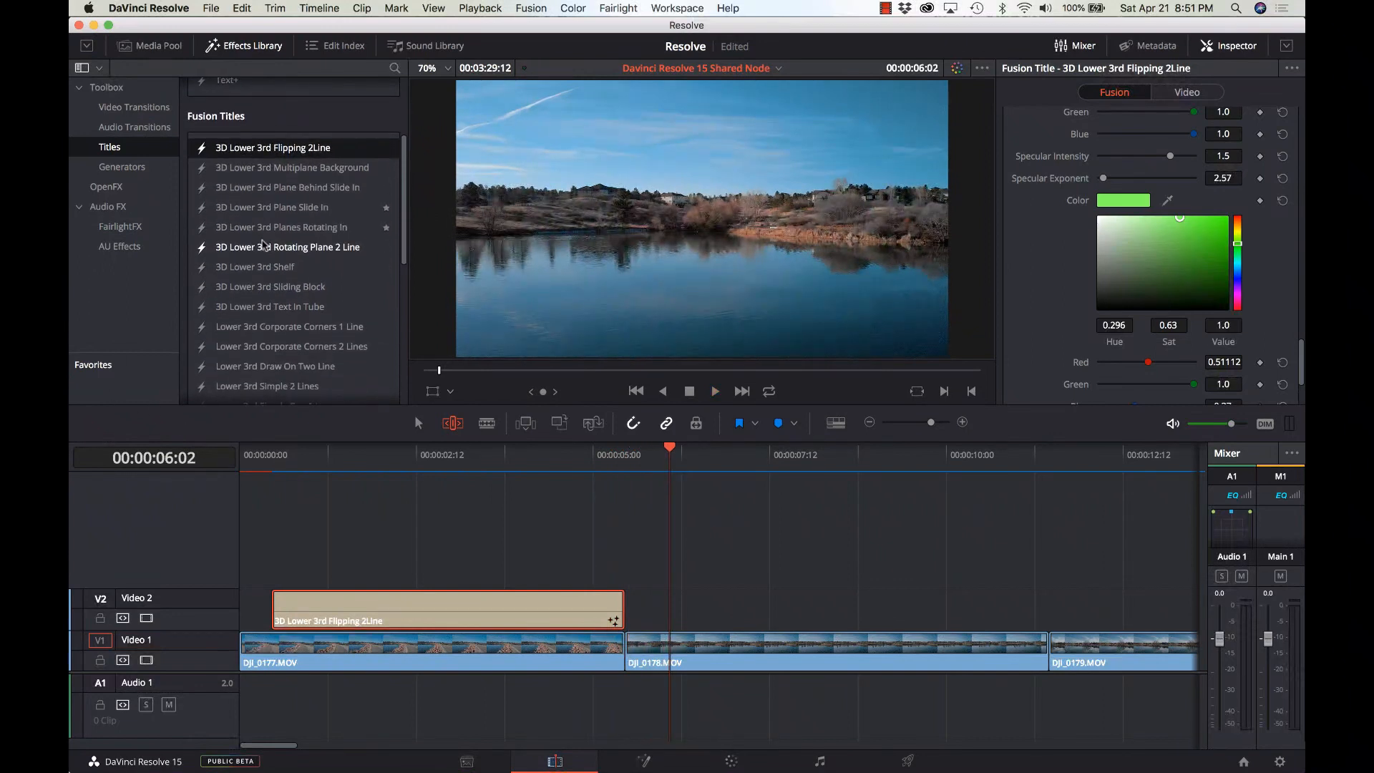
scroll(down, 3)
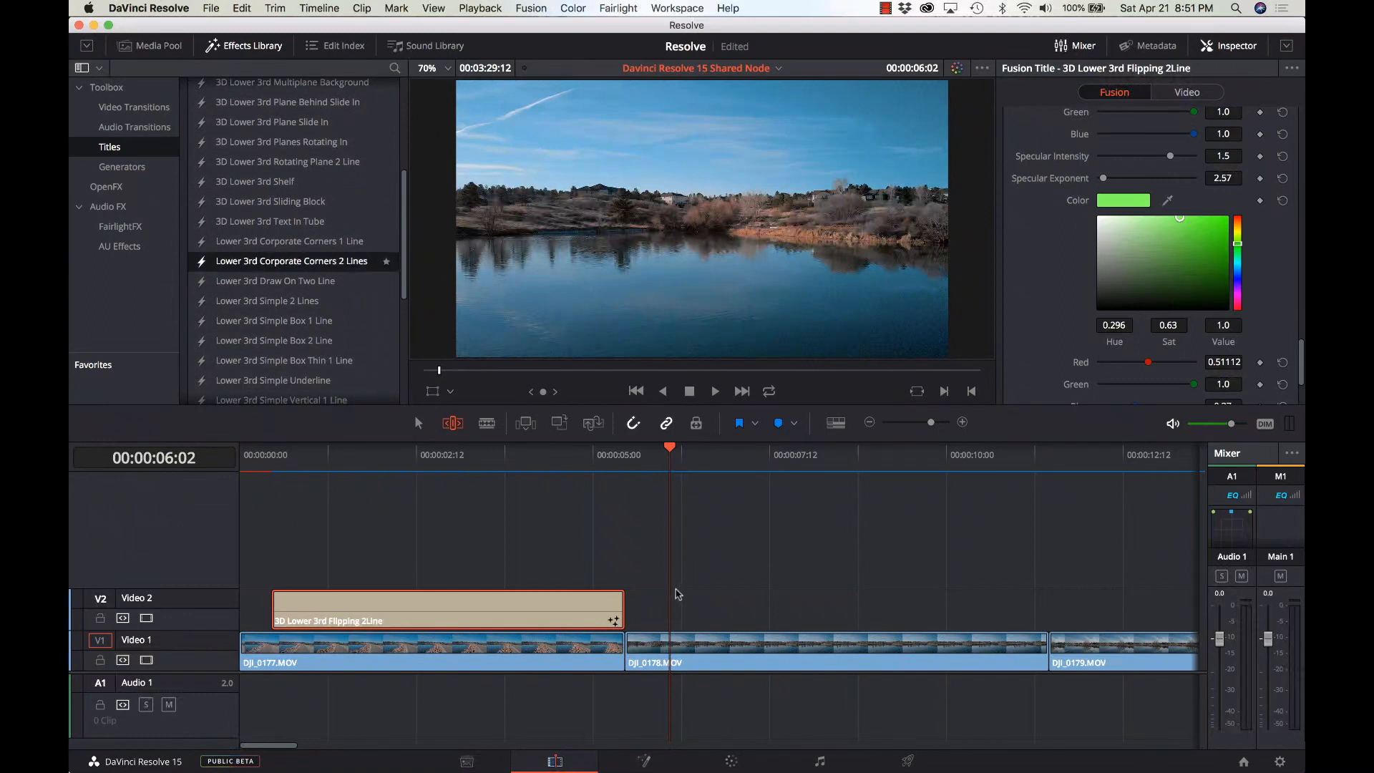
drag(291, 260, 842, 610)
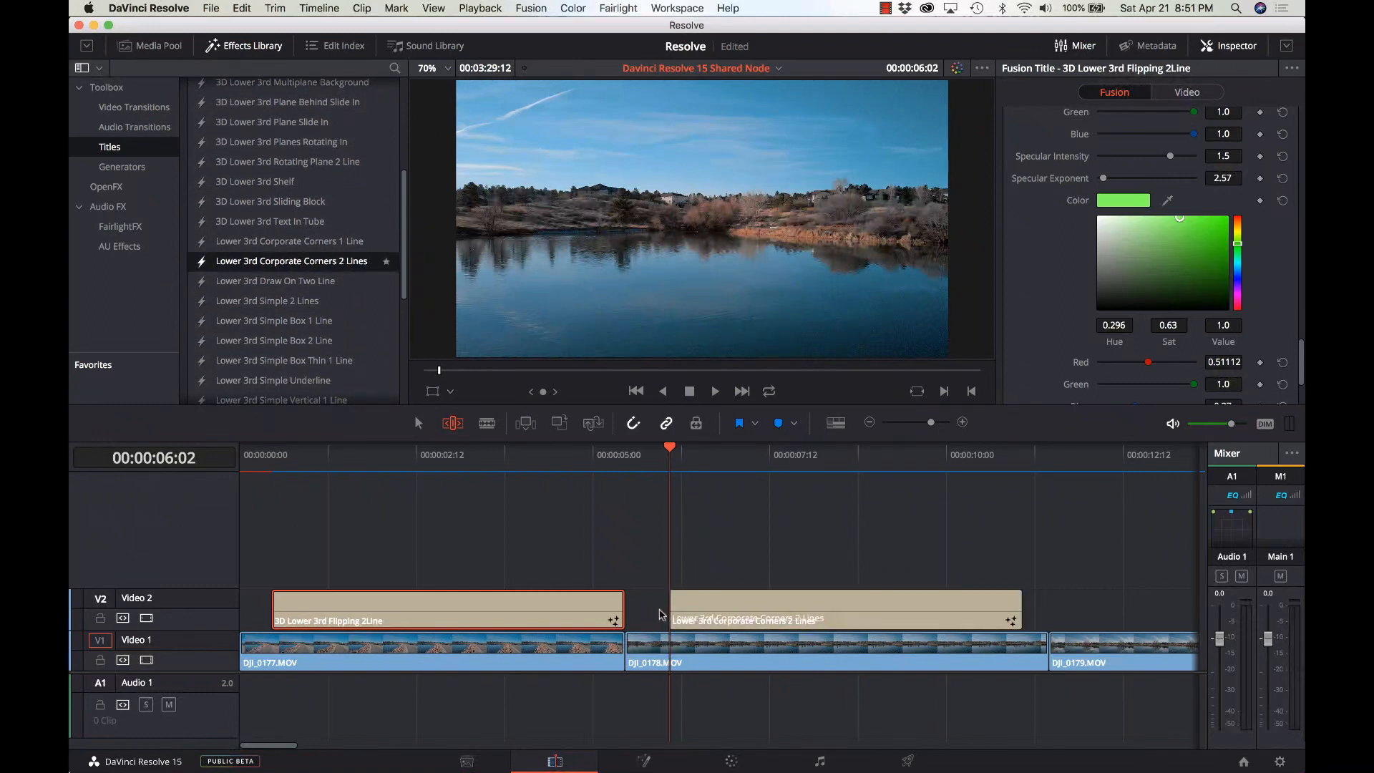
click(739, 454)
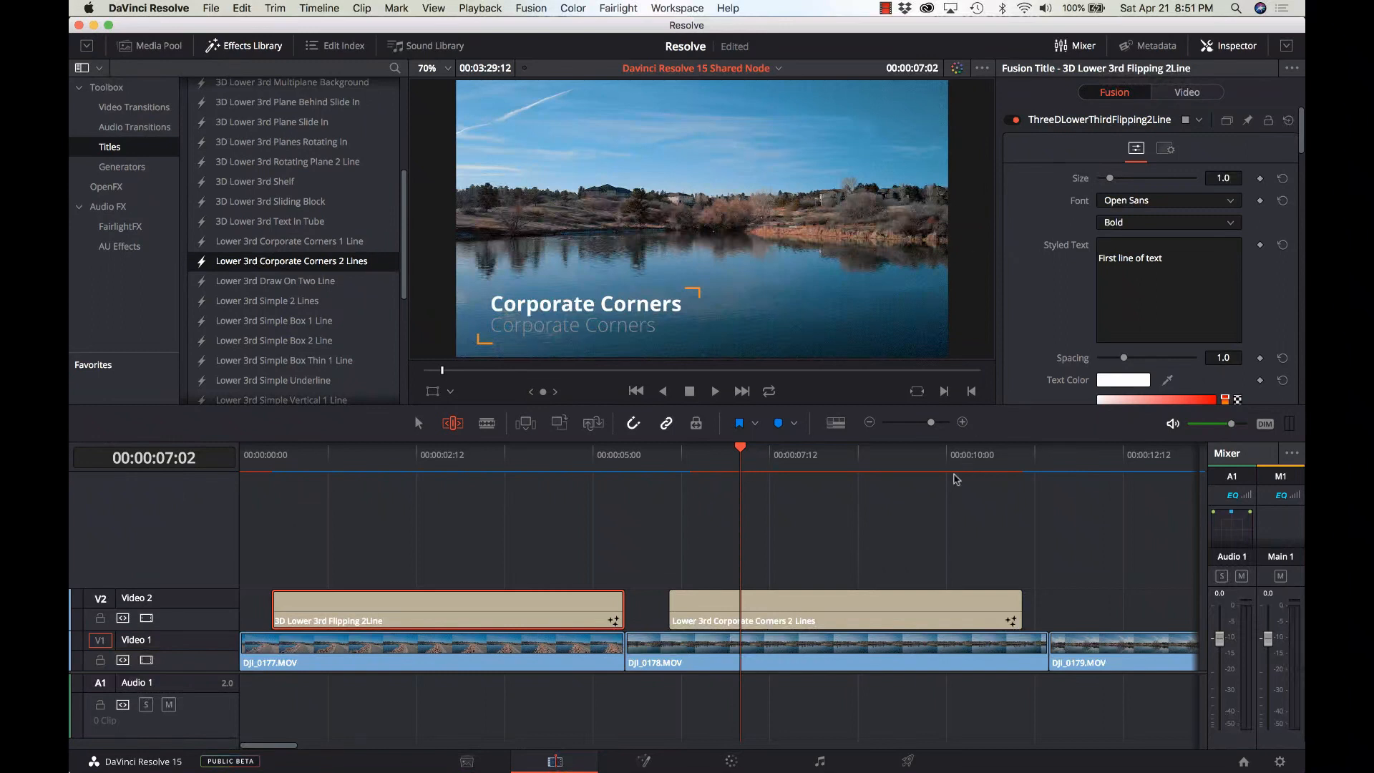
Set both corner Color swatches of the Corporate Corners title from orange to blue.
click(843, 609)
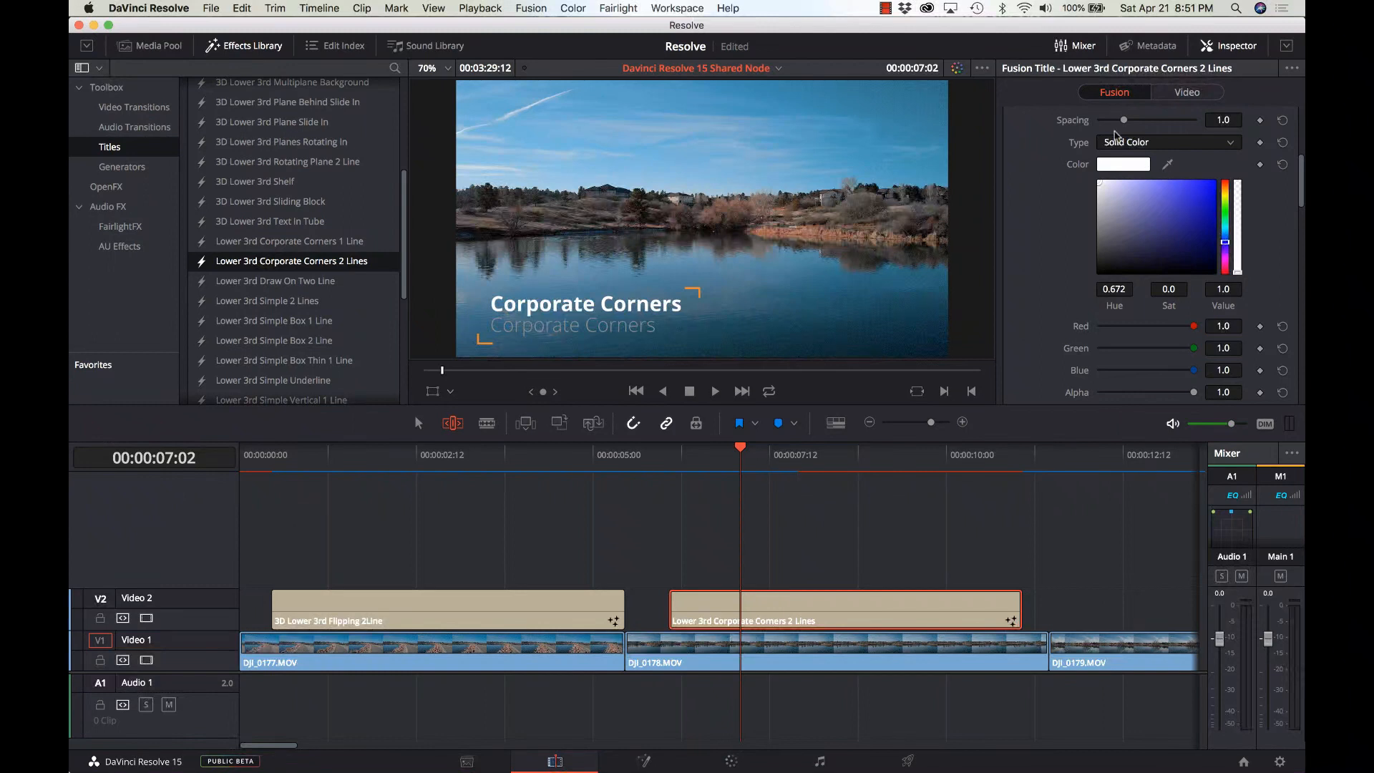
mouse_move(1208, 218)
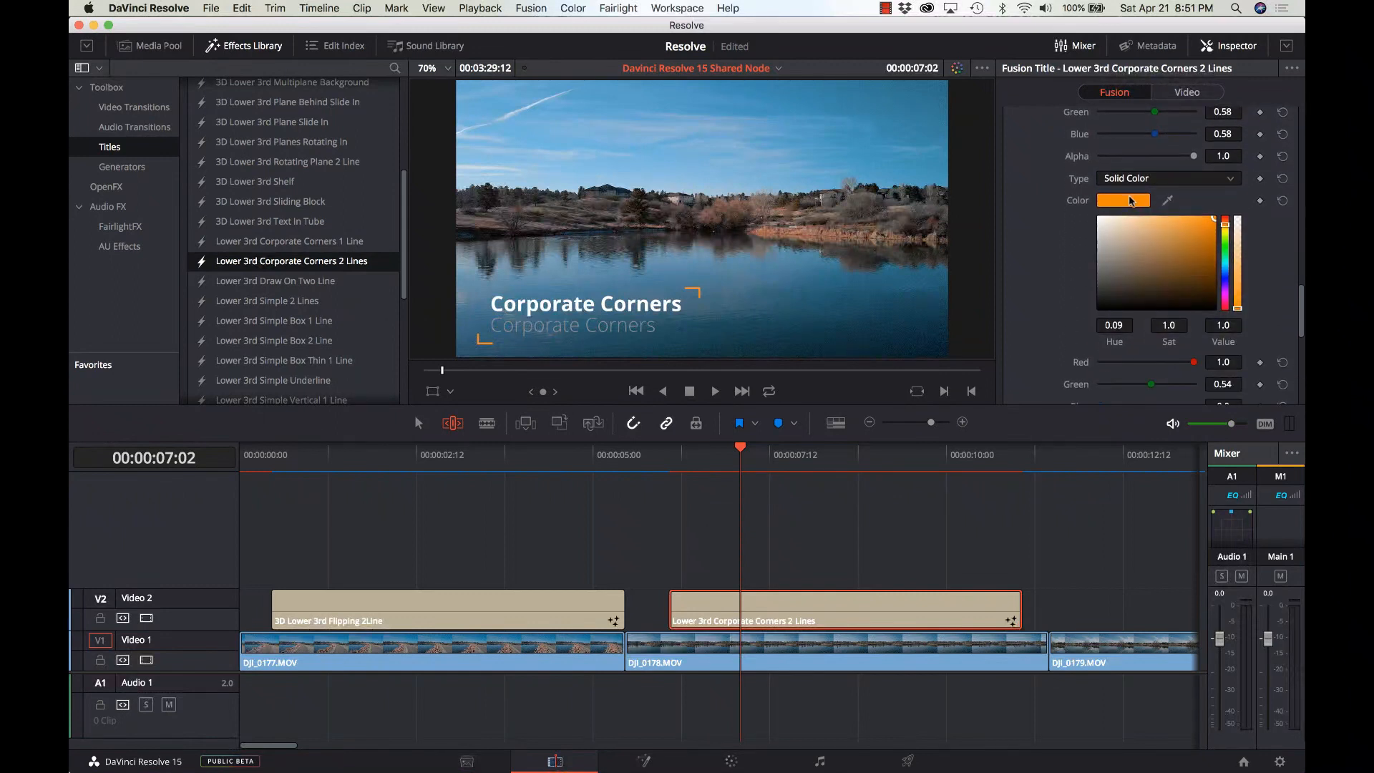
click(1122, 200)
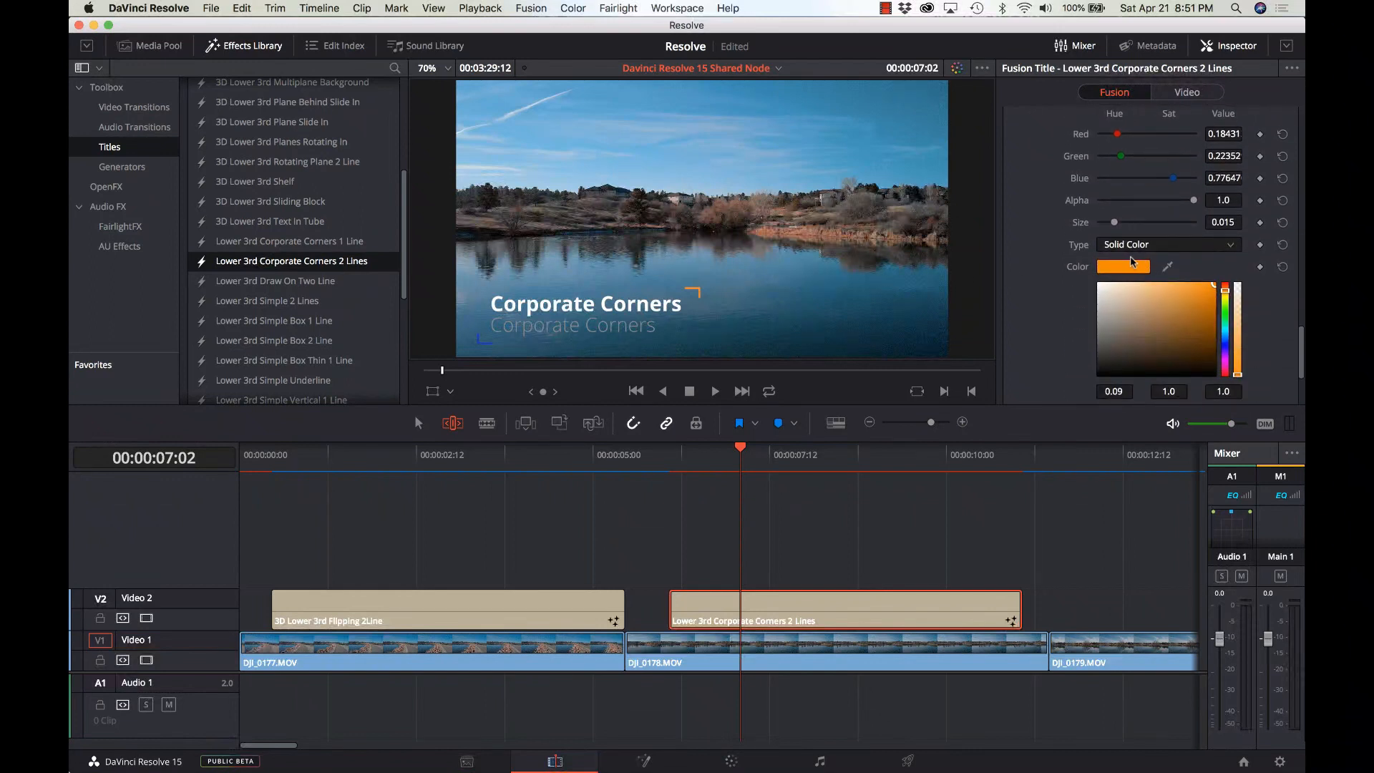
click(1123, 266)
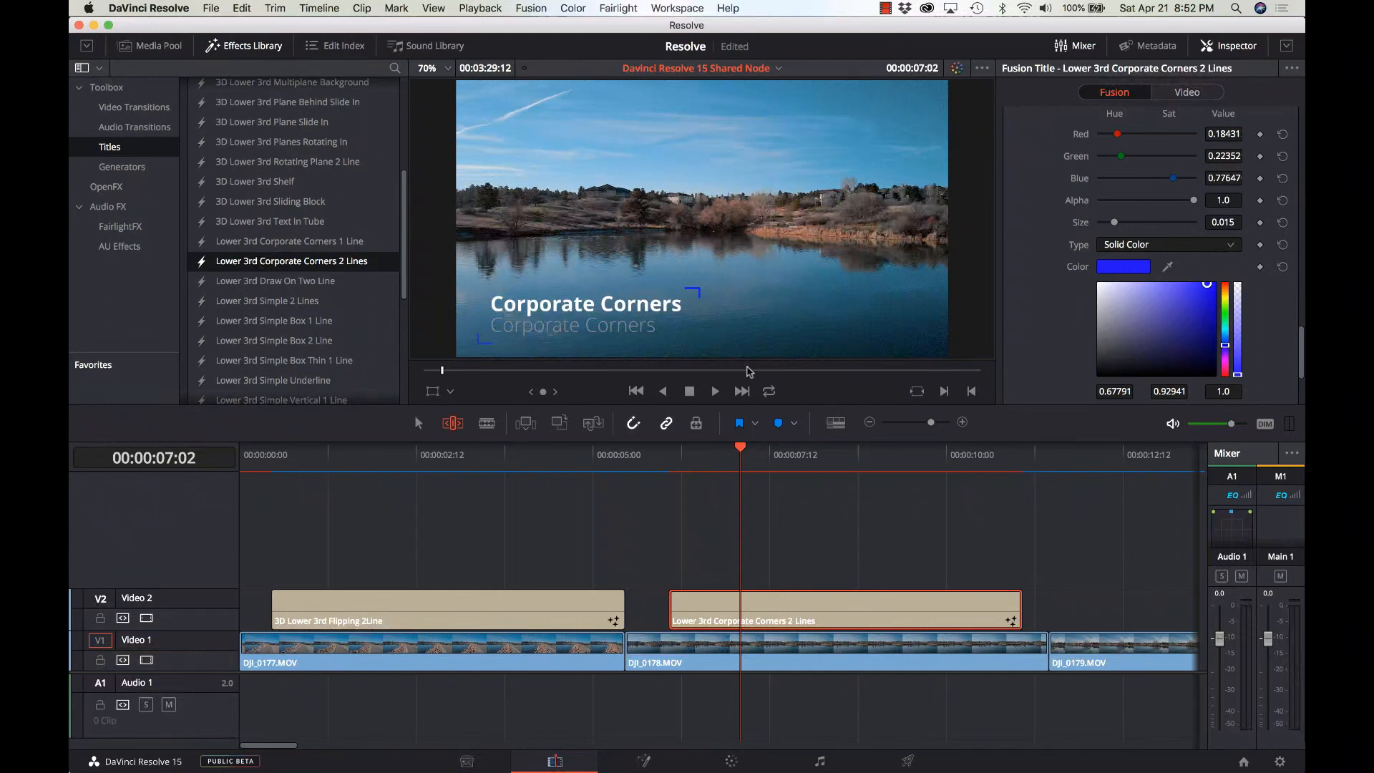
mouse_move(528, 352)
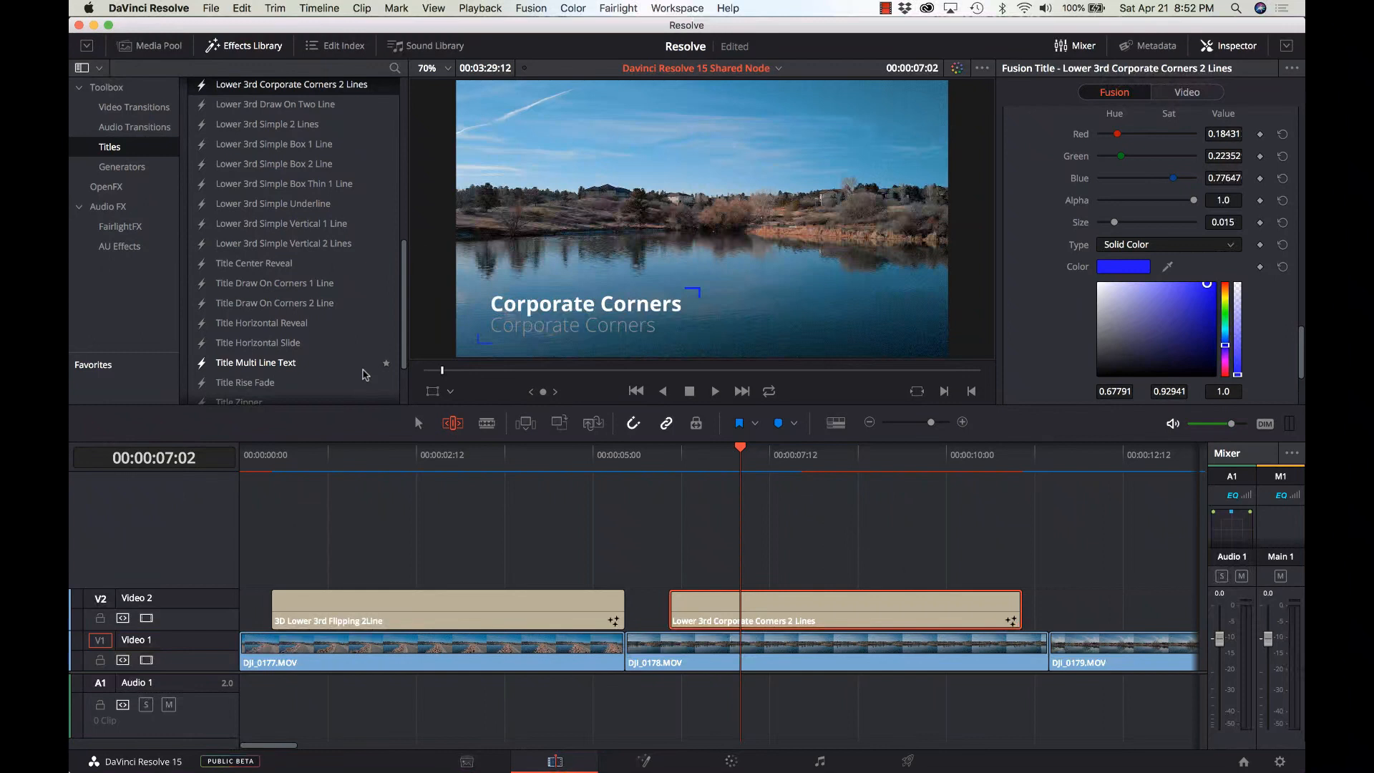
scroll(down, 3)
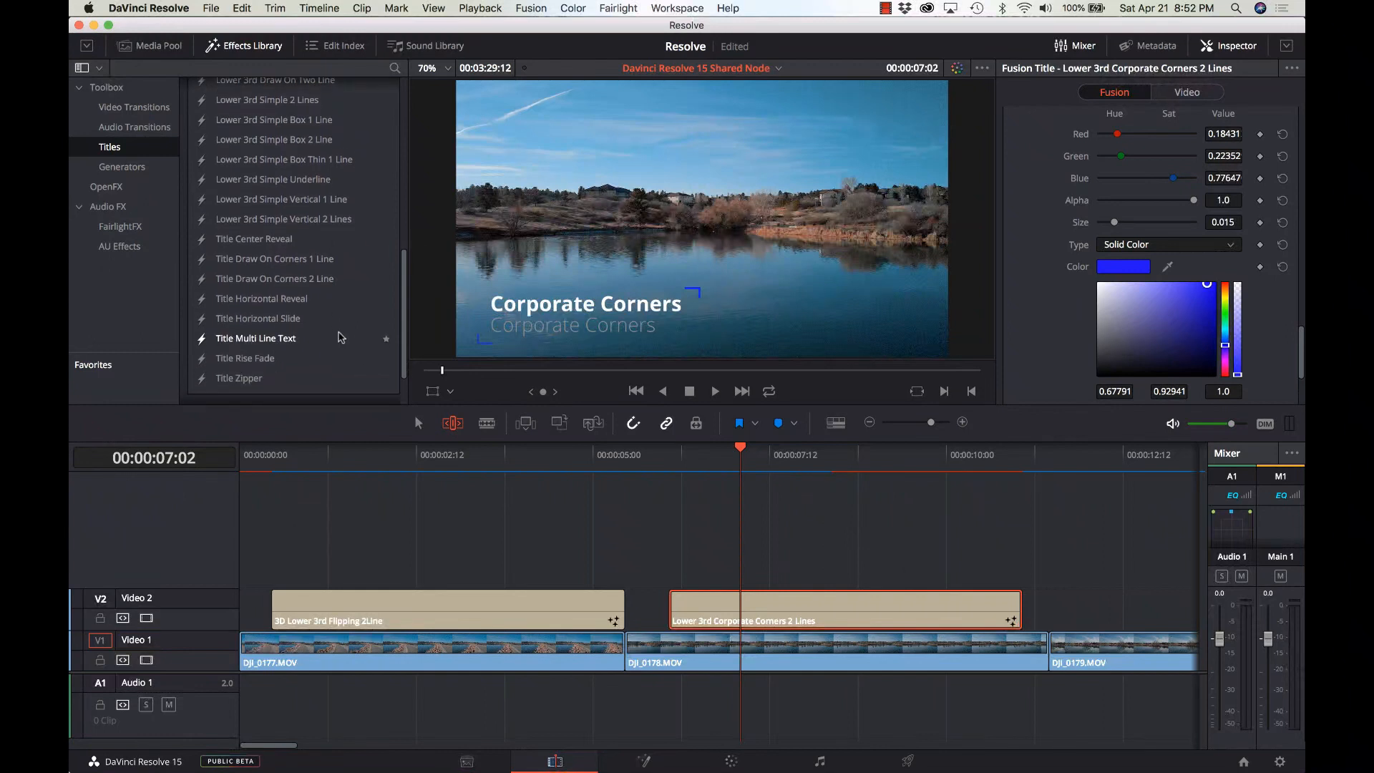
scroll(down, 3)
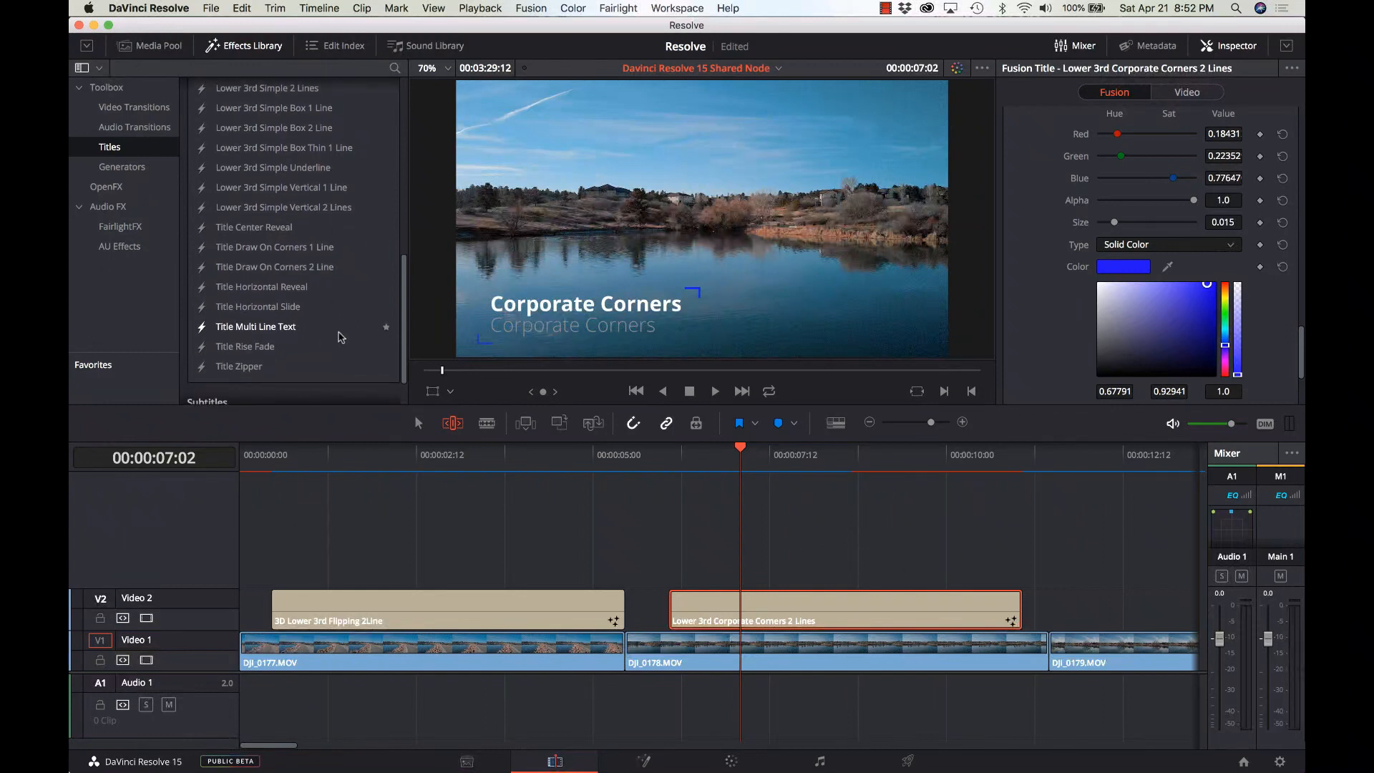